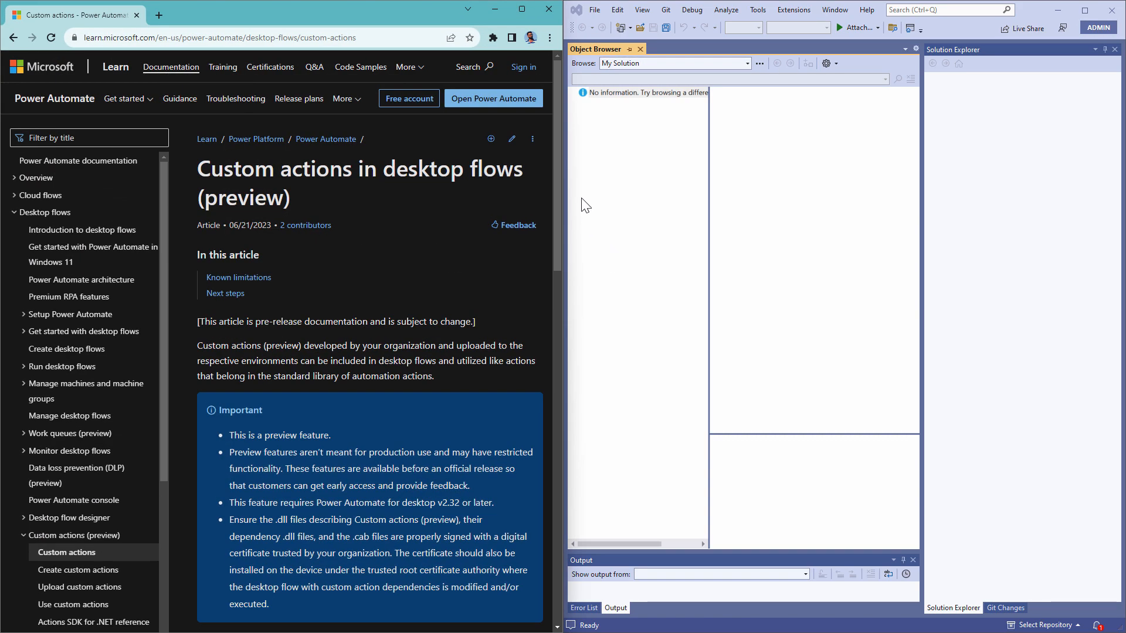
Step: Open the 'Create custom actions' article and highlight the Option 2 template-install sentence
scroll("down", 3)
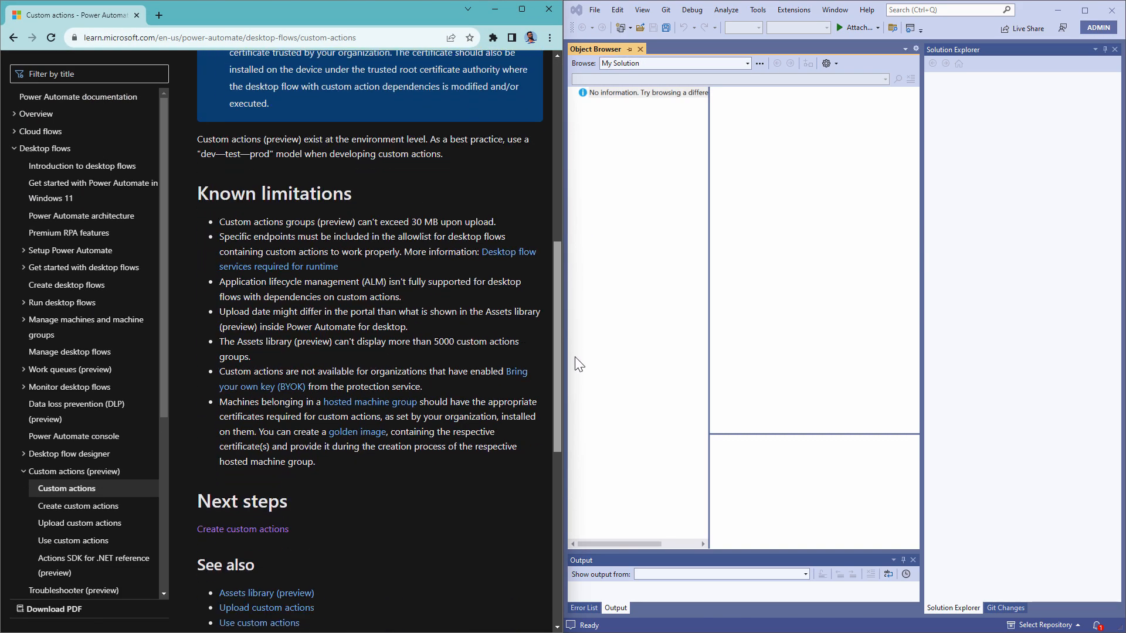
left_click(242, 529)
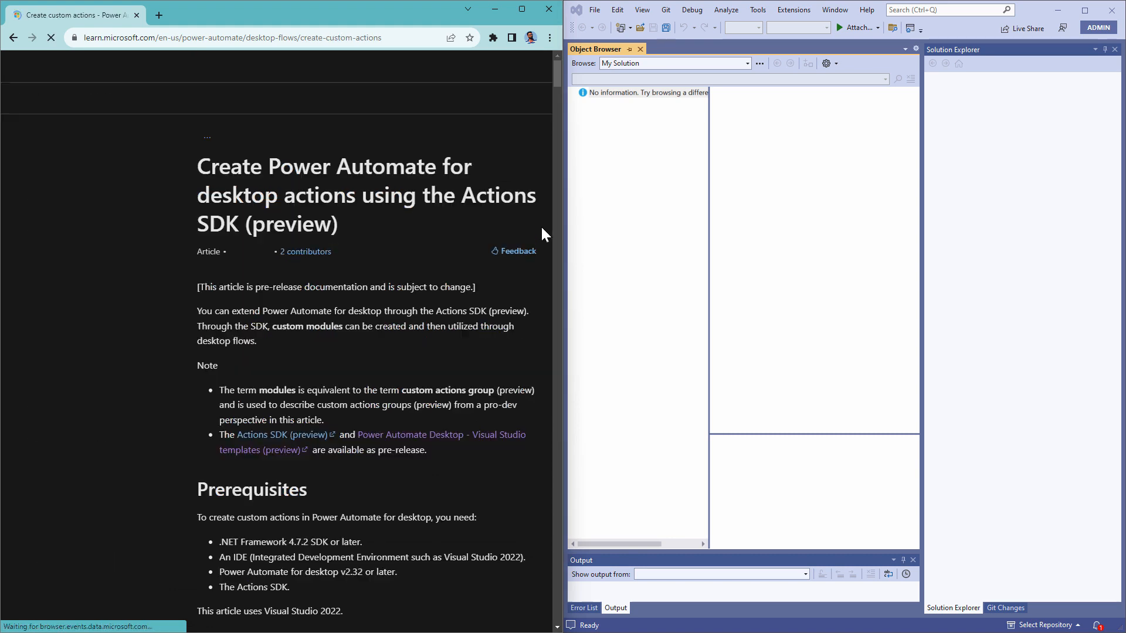
scroll("down", 3)
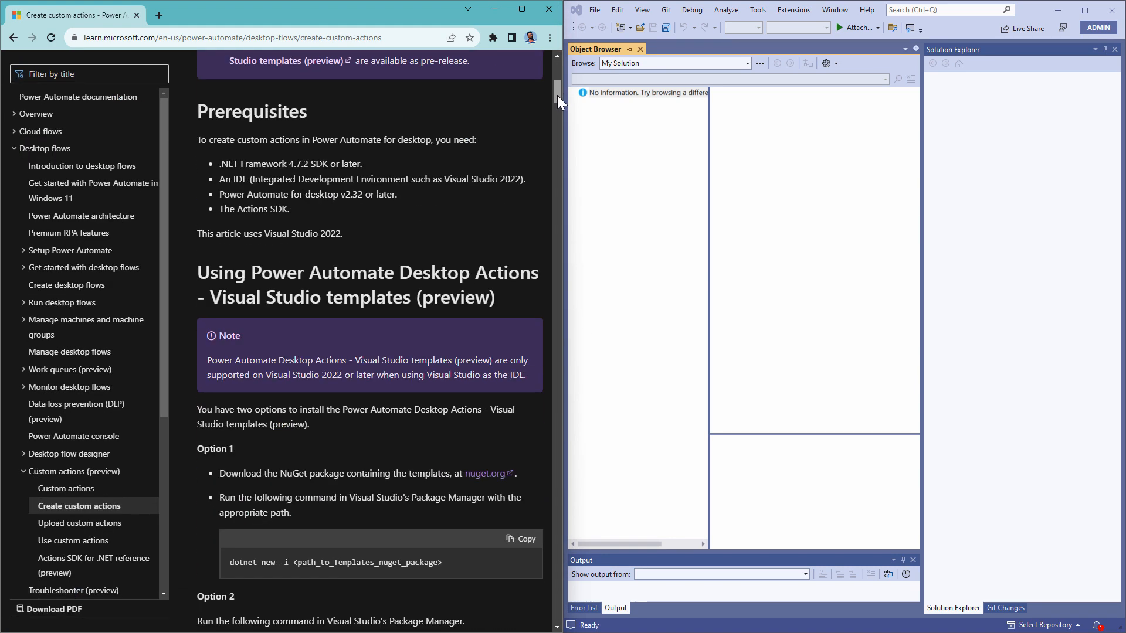
scroll("down", 3)
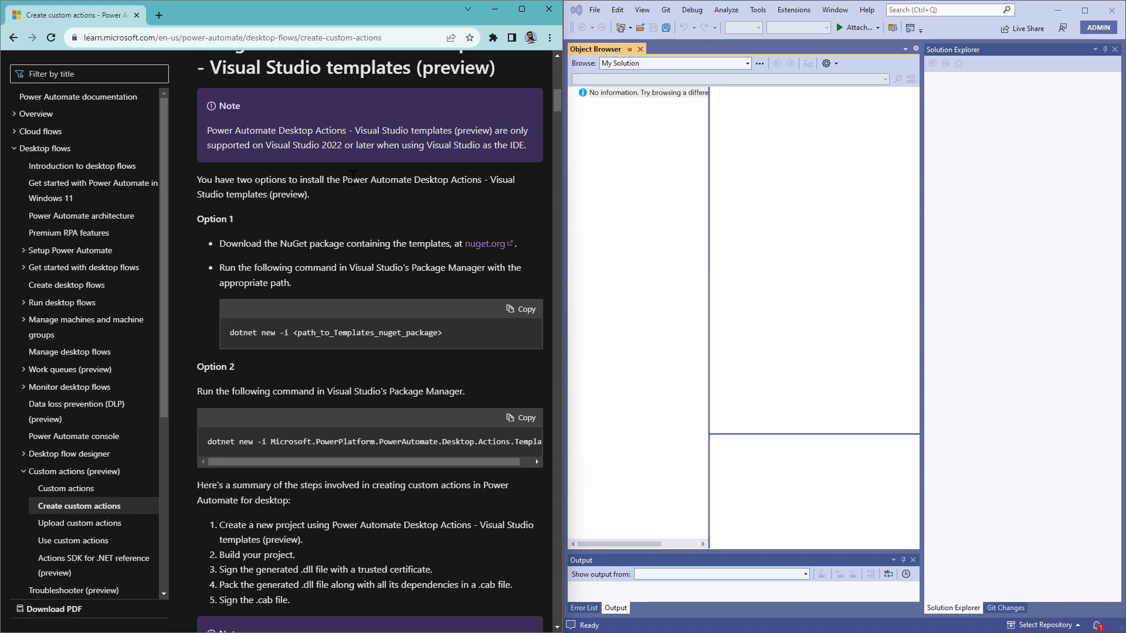
mouse_move(501, 218)
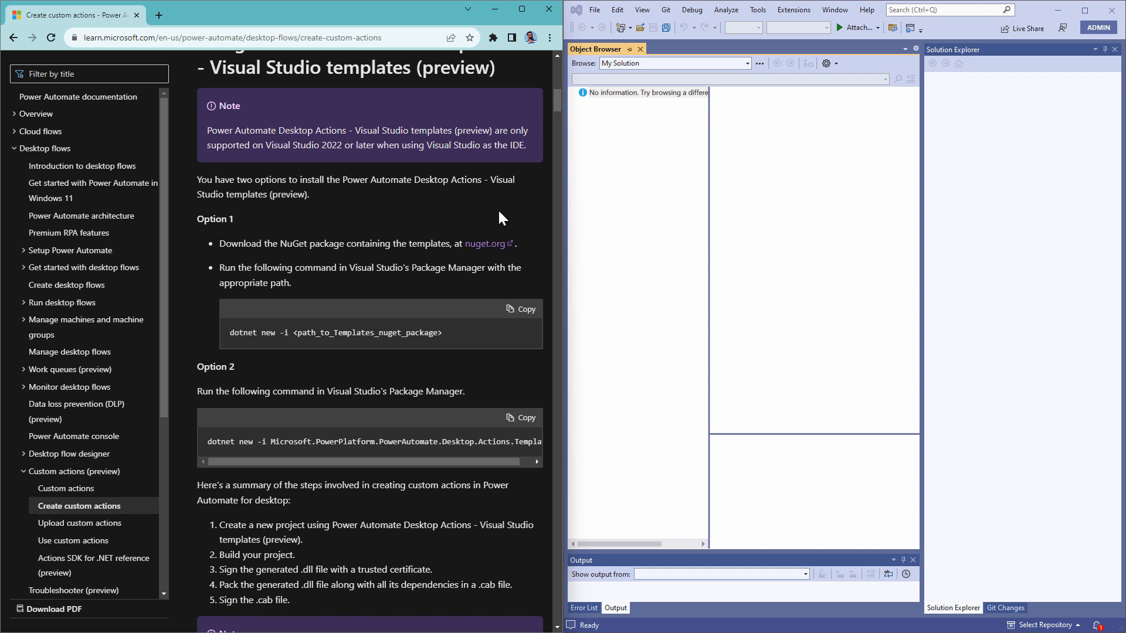
mouse_move(486, 244)
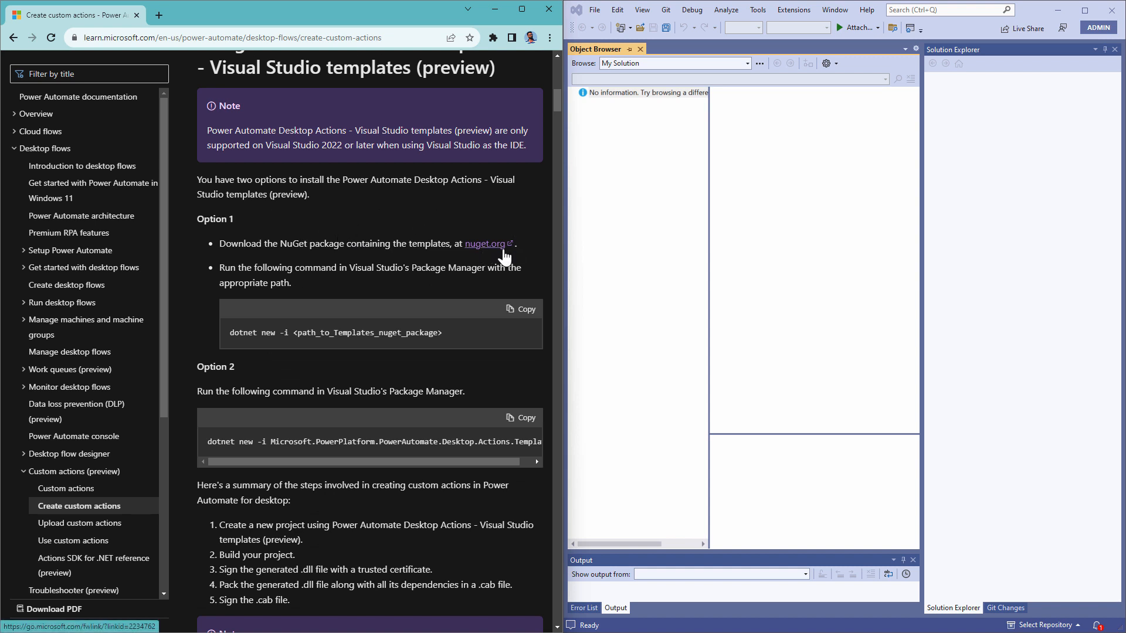
mouse_move(498, 255)
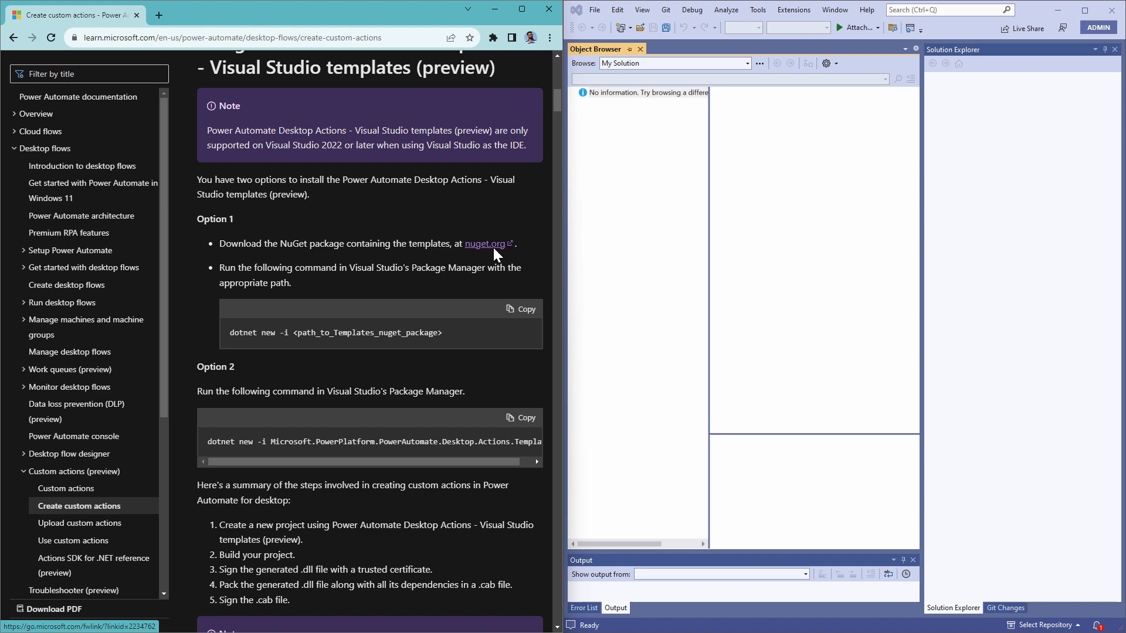
left_click(485, 243)
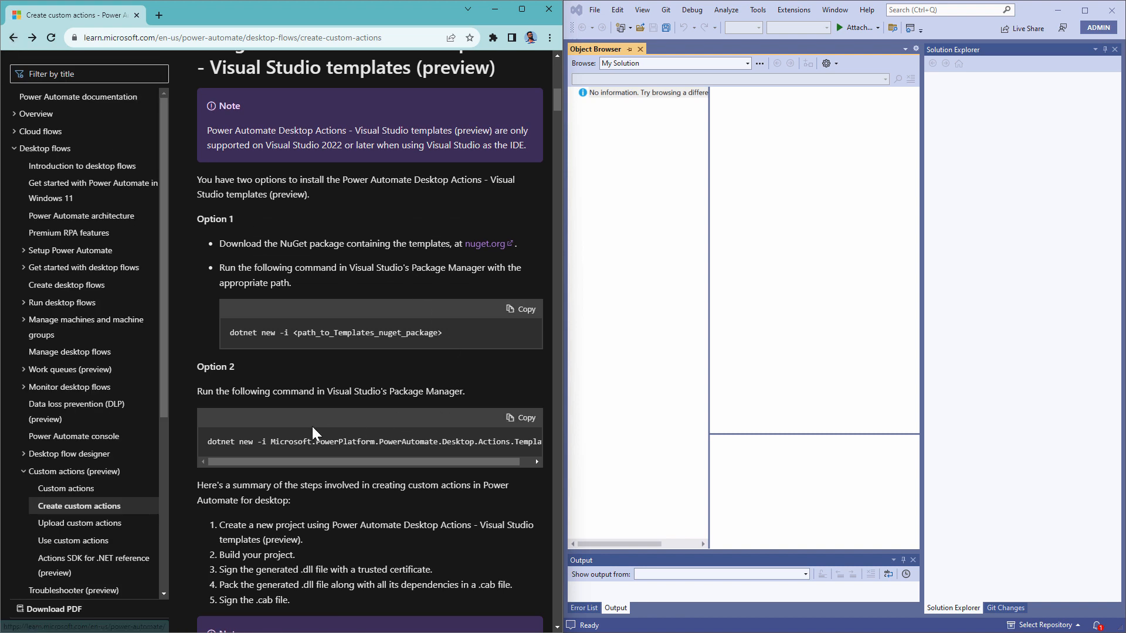
mouse_move(263, 416)
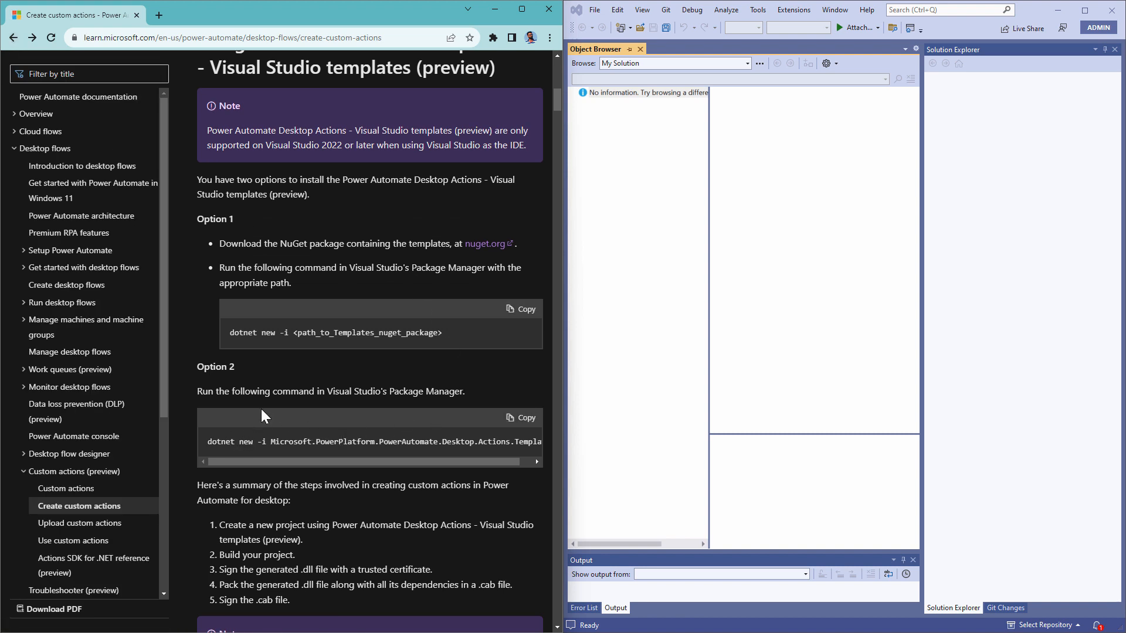
left_click_drag(219, 391, 433, 391)
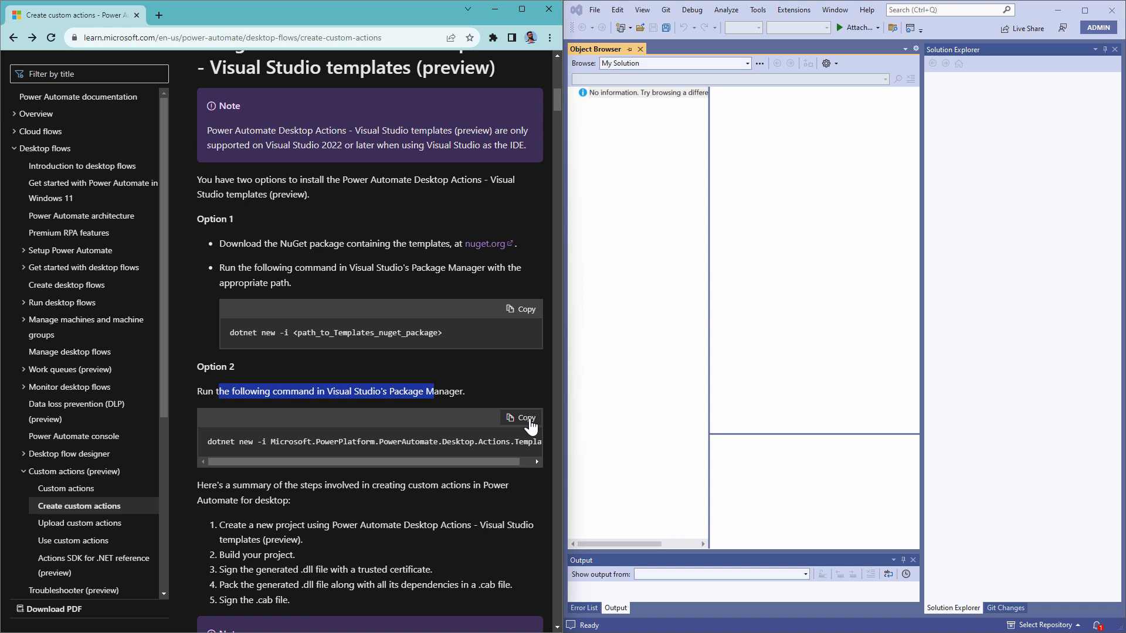
Step: Copy the Option 2 command and paste it into the Package Manager Console
left_click(520, 418)
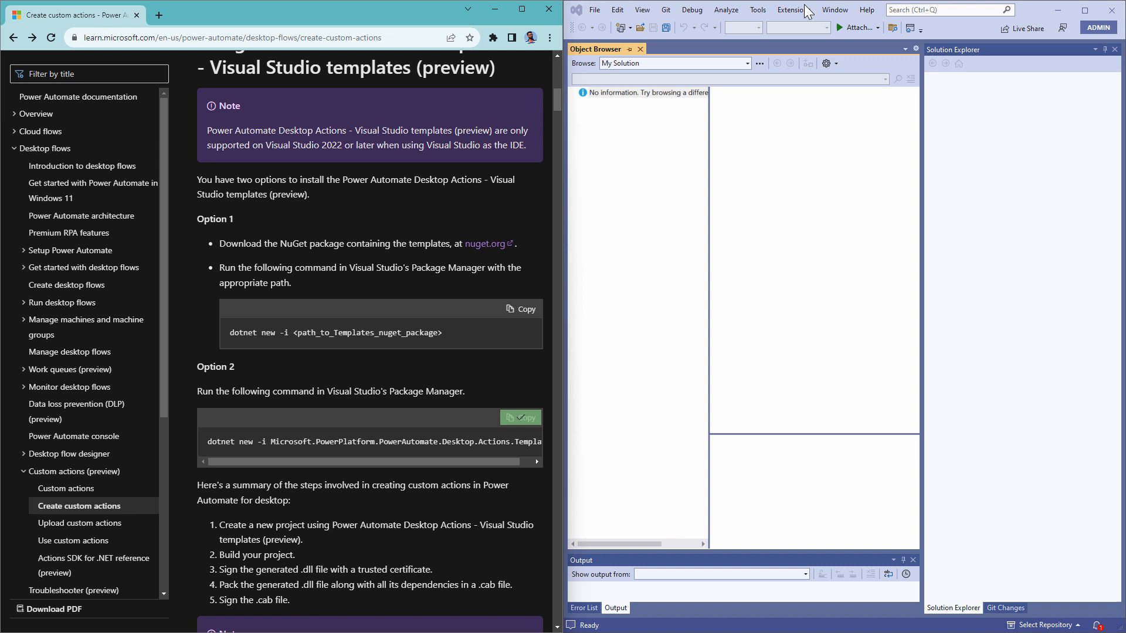
left_click(757, 10)
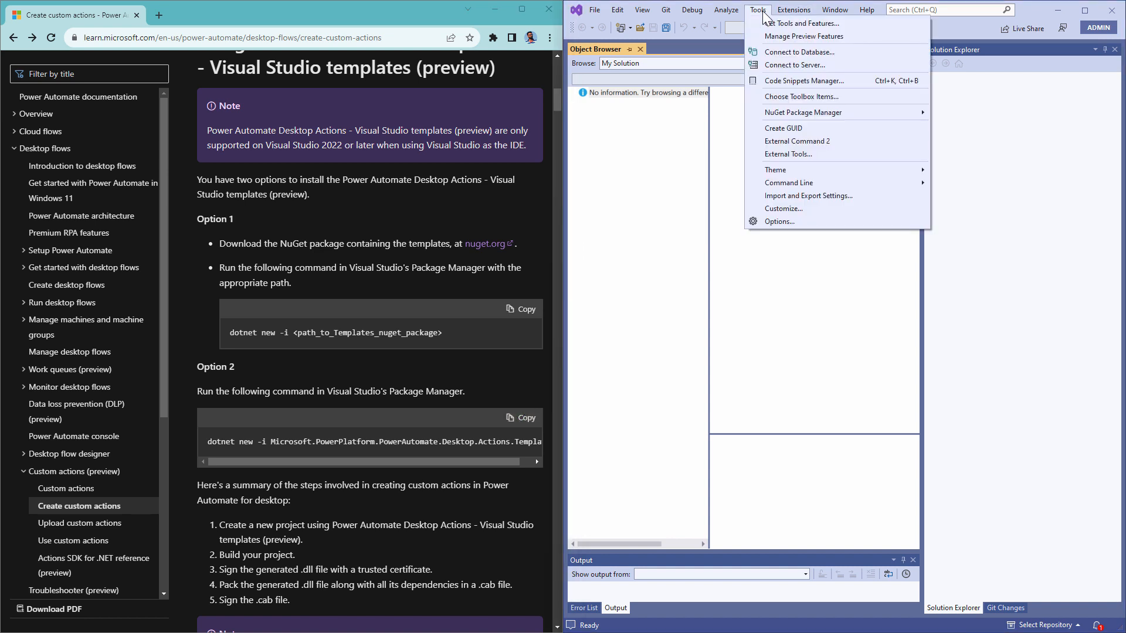
mouse_move(760, 17)
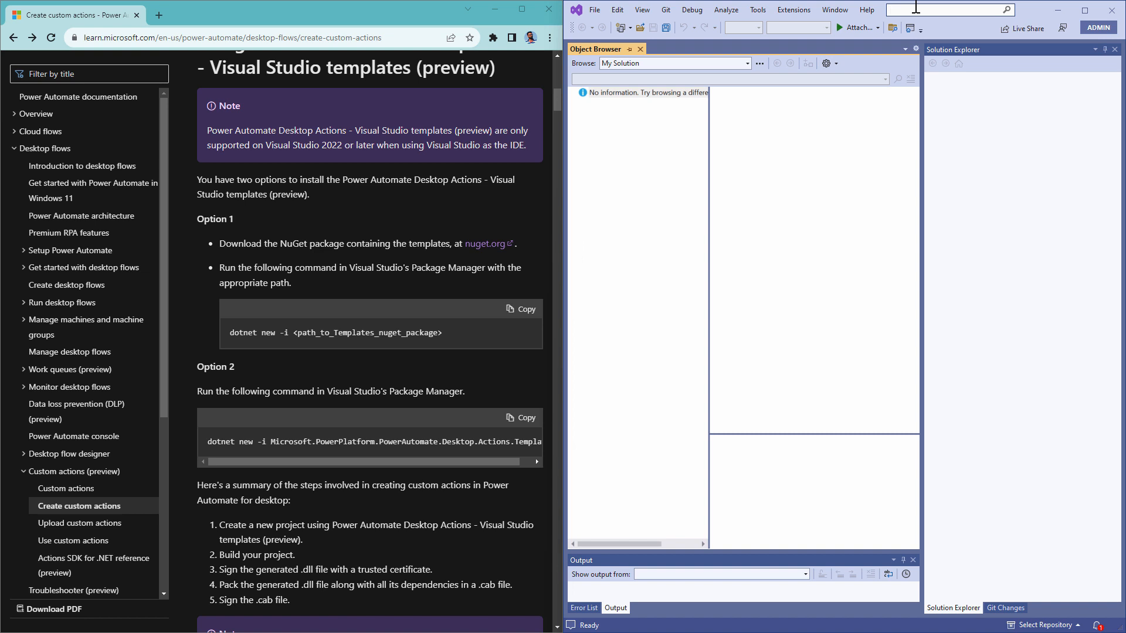
type("package manage")
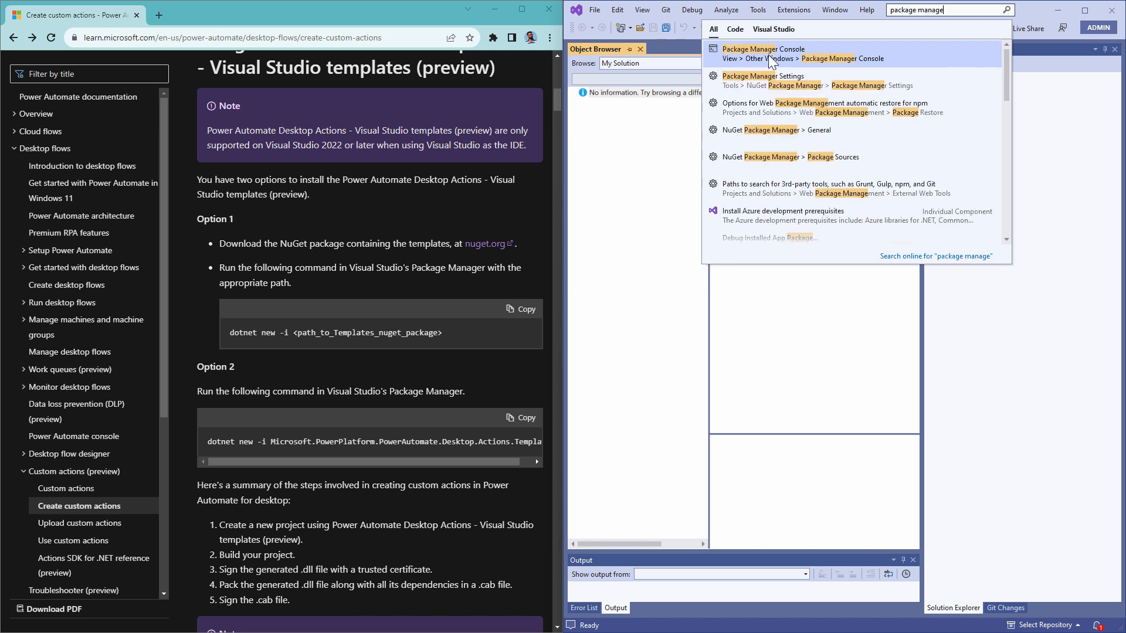
left_click(763, 53)
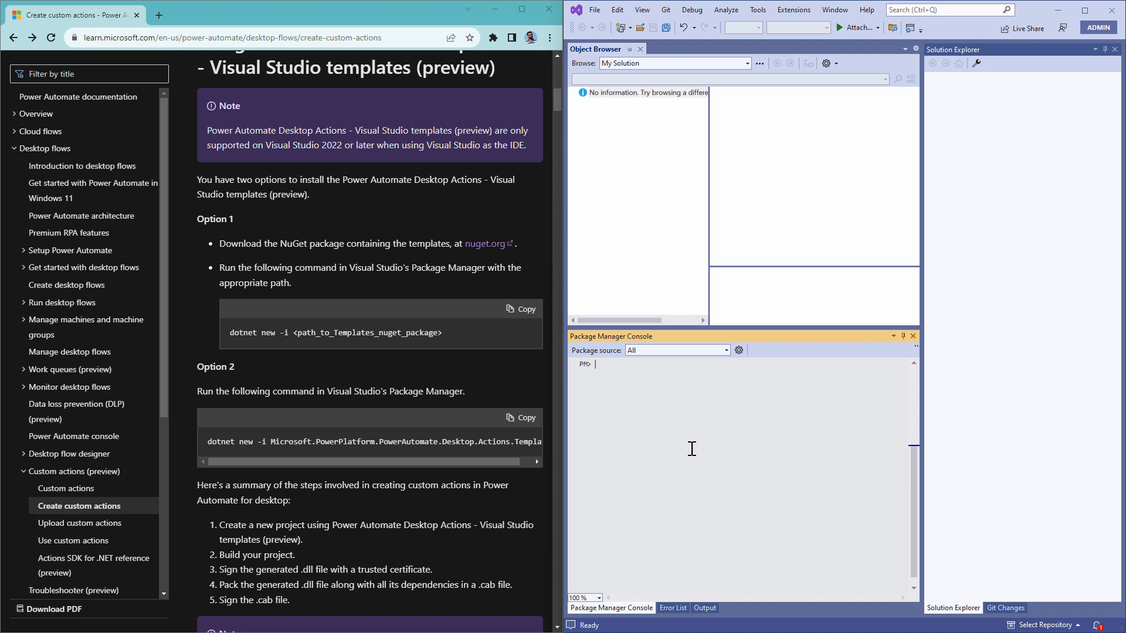
right_click(692, 449)
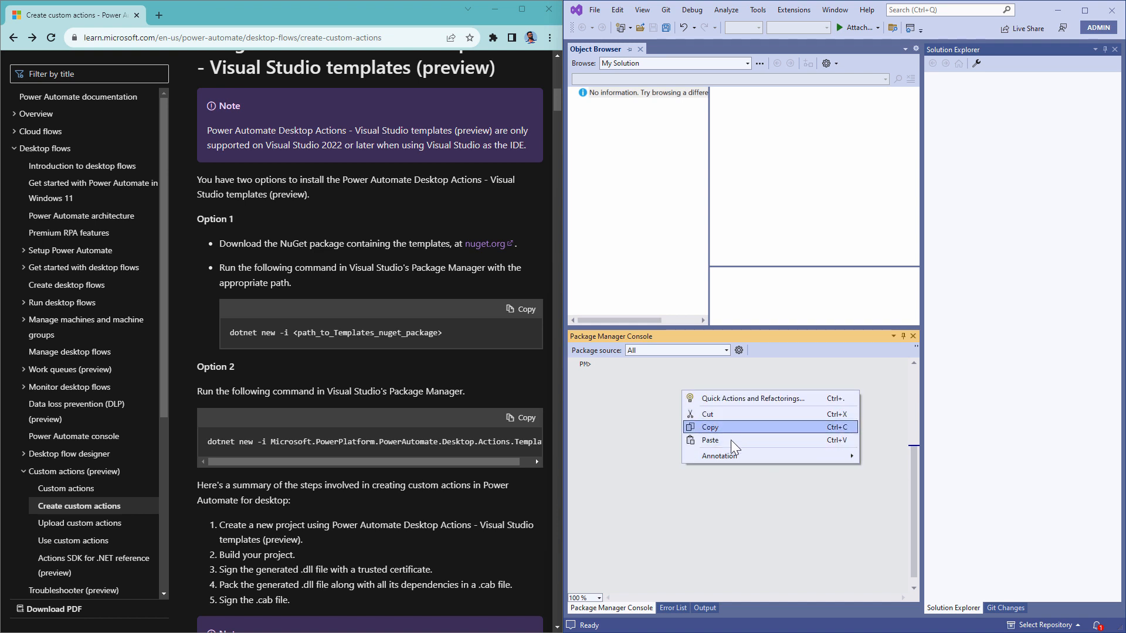
left_click(710, 440)
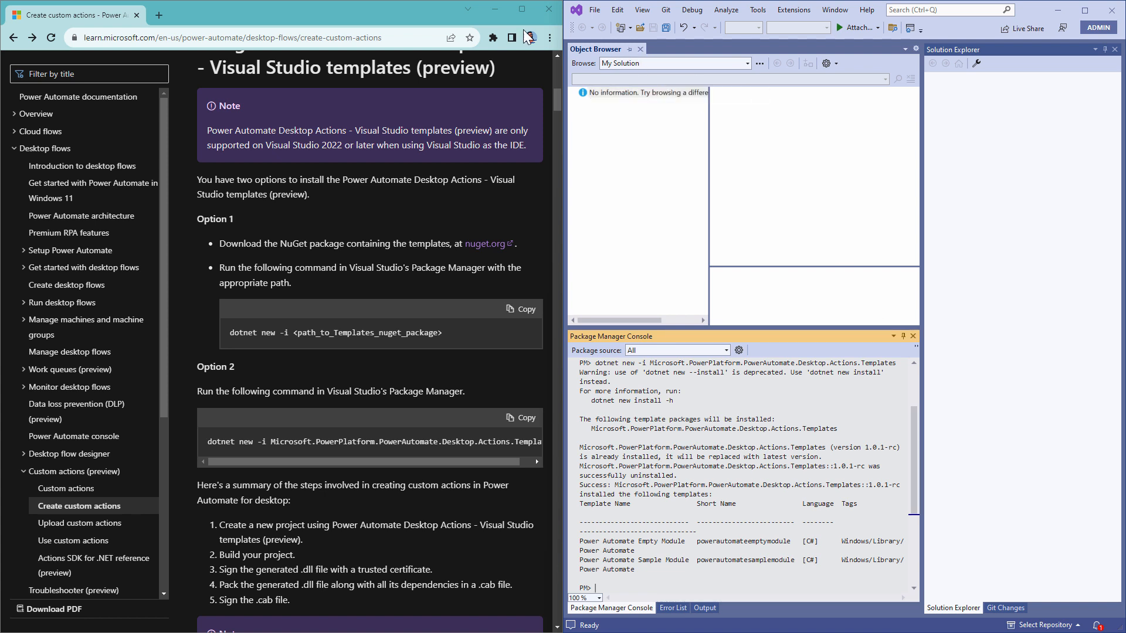
Step: Close the Object Browser and start a new project from the Power Automate Sample Module template
left_click(640, 48)
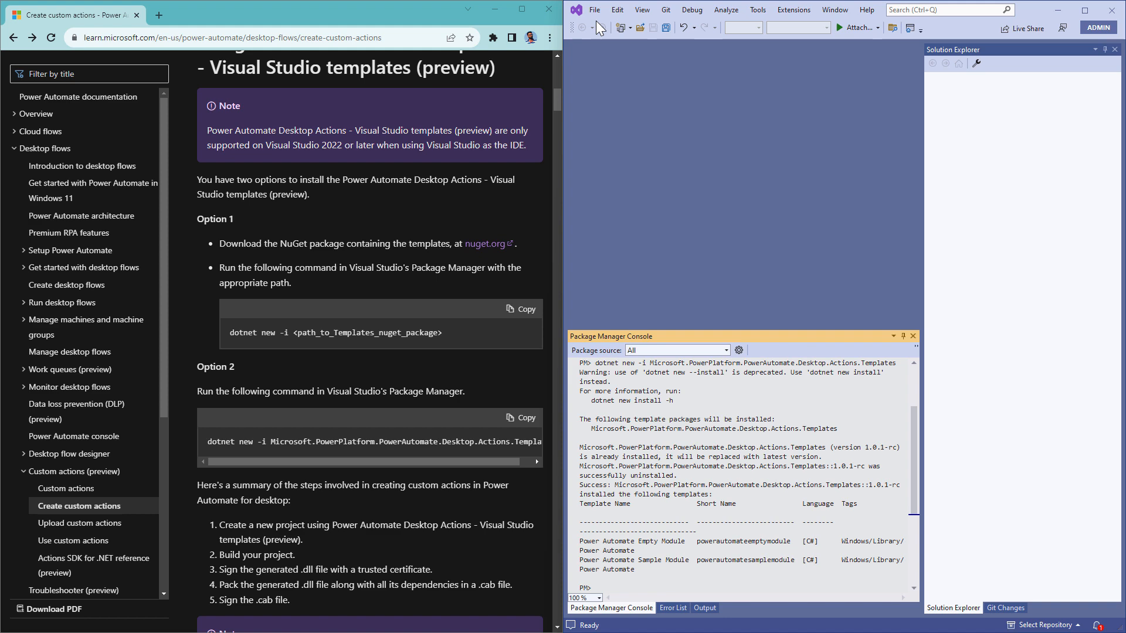
left_click(593, 9)
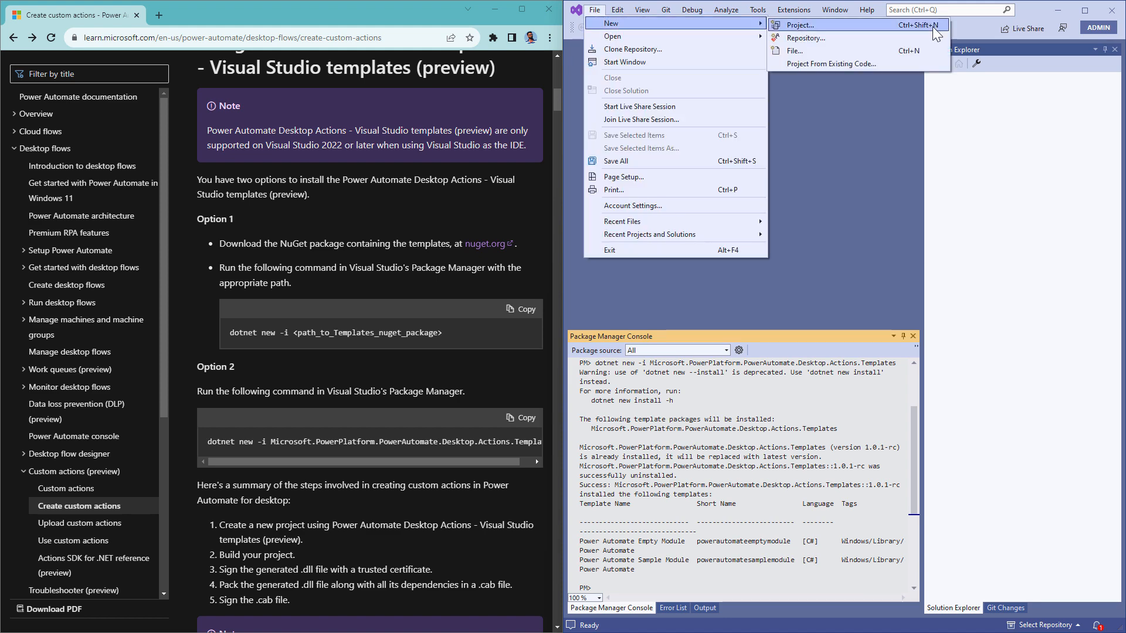
left_click(796, 24)
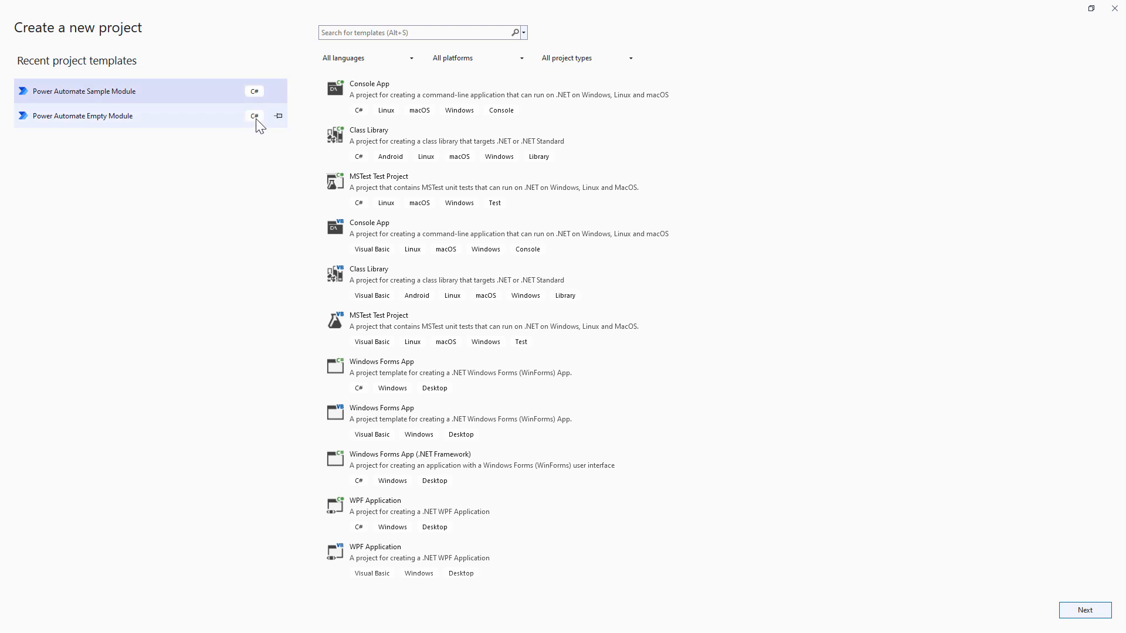
left_click(1084, 610)
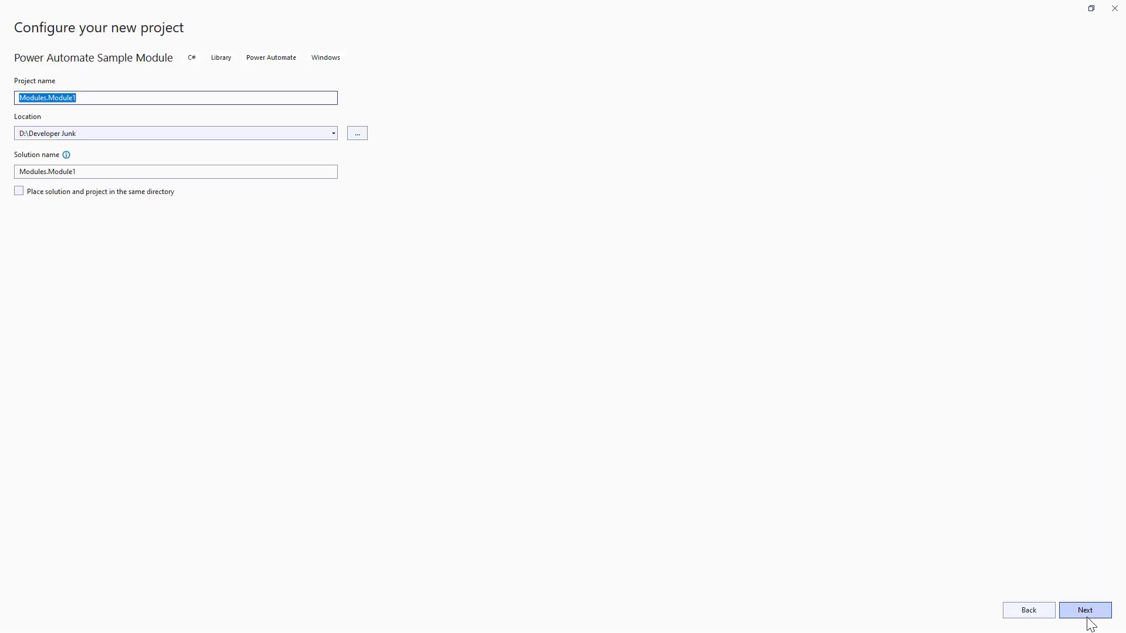
Step: Create Modules.Module31 with Module Id Module31 and no test project
left_click(121, 98)
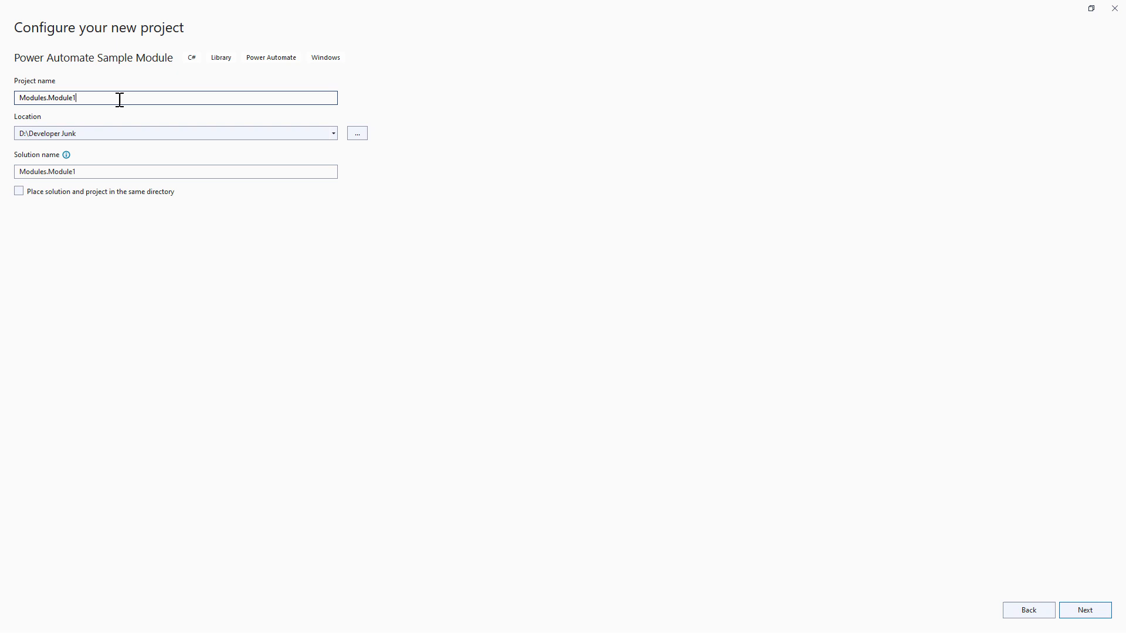
type("31")
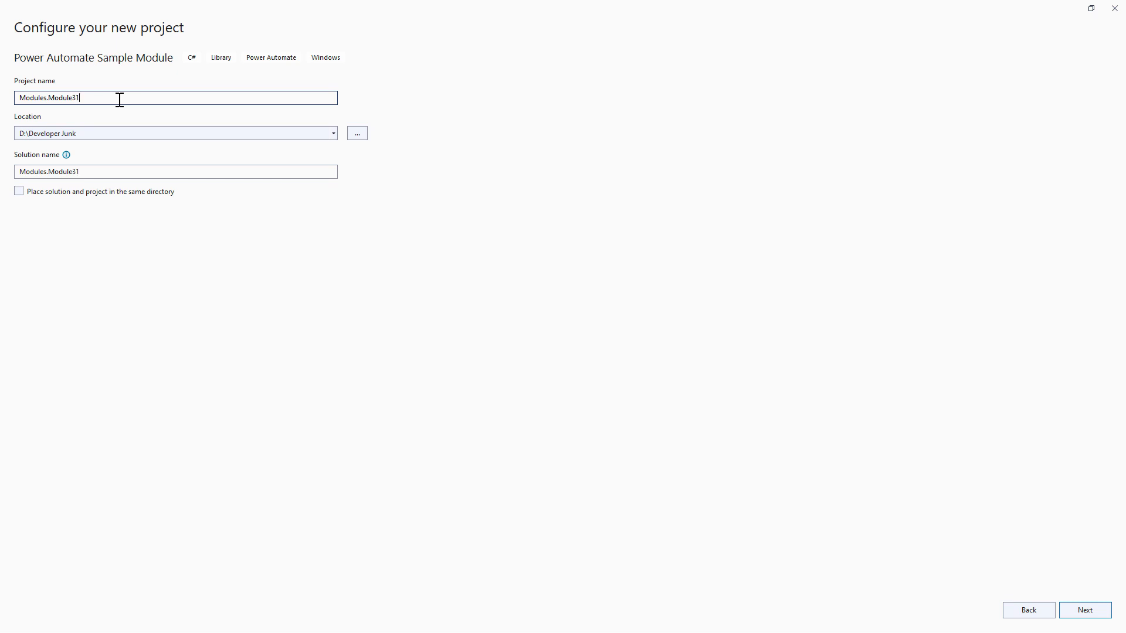
mouse_move(1064, 595)
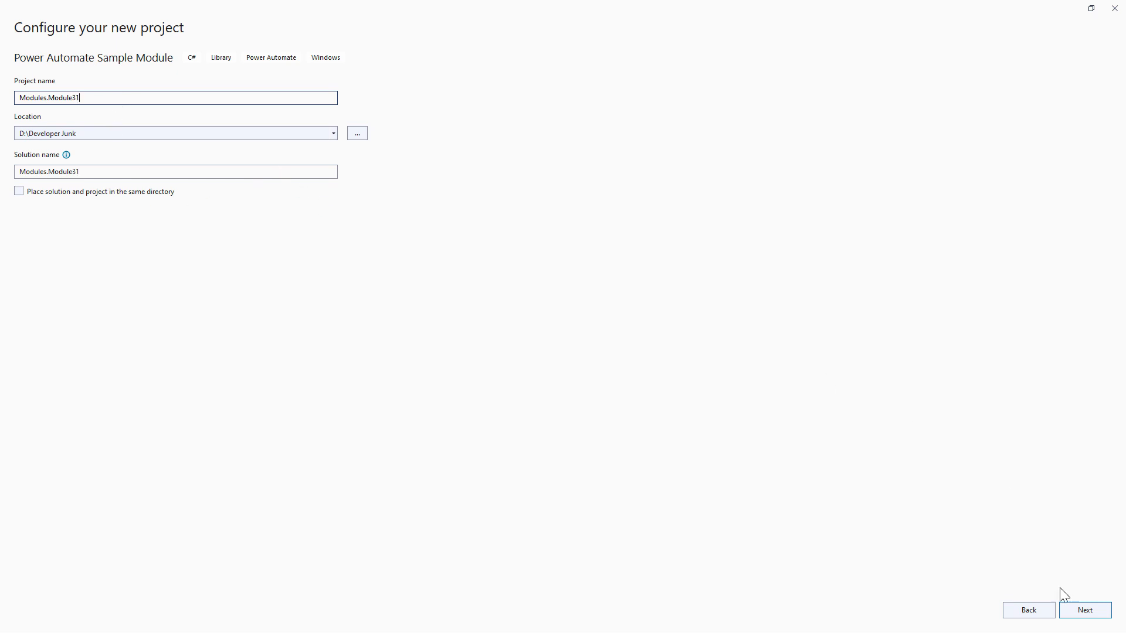
left_click(1084, 609)
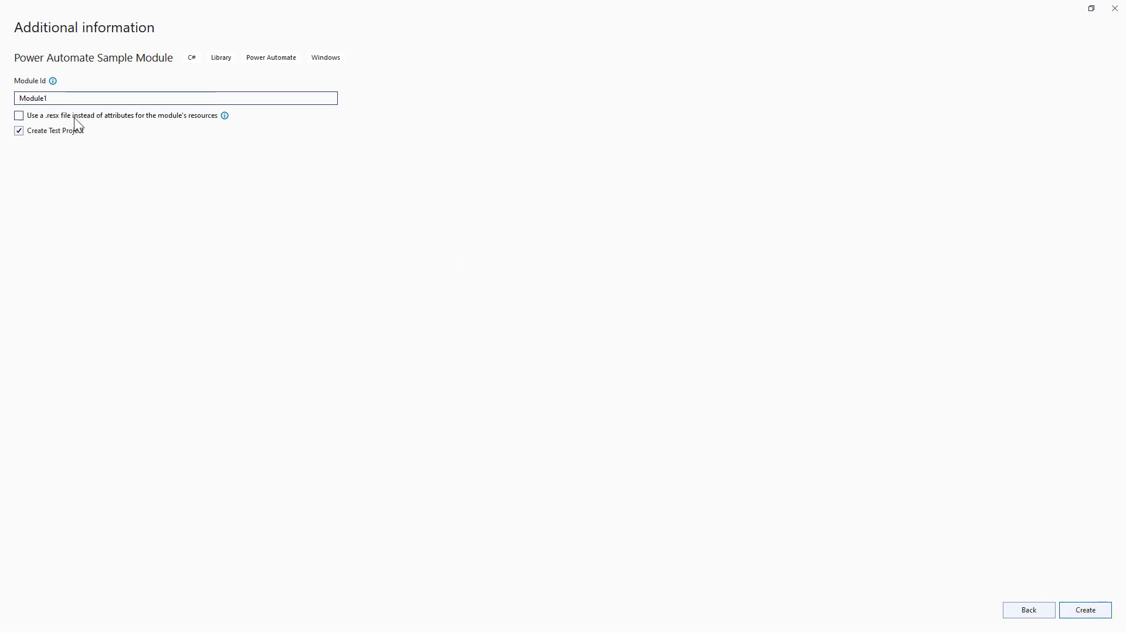
left_click(19, 133)
type("3")
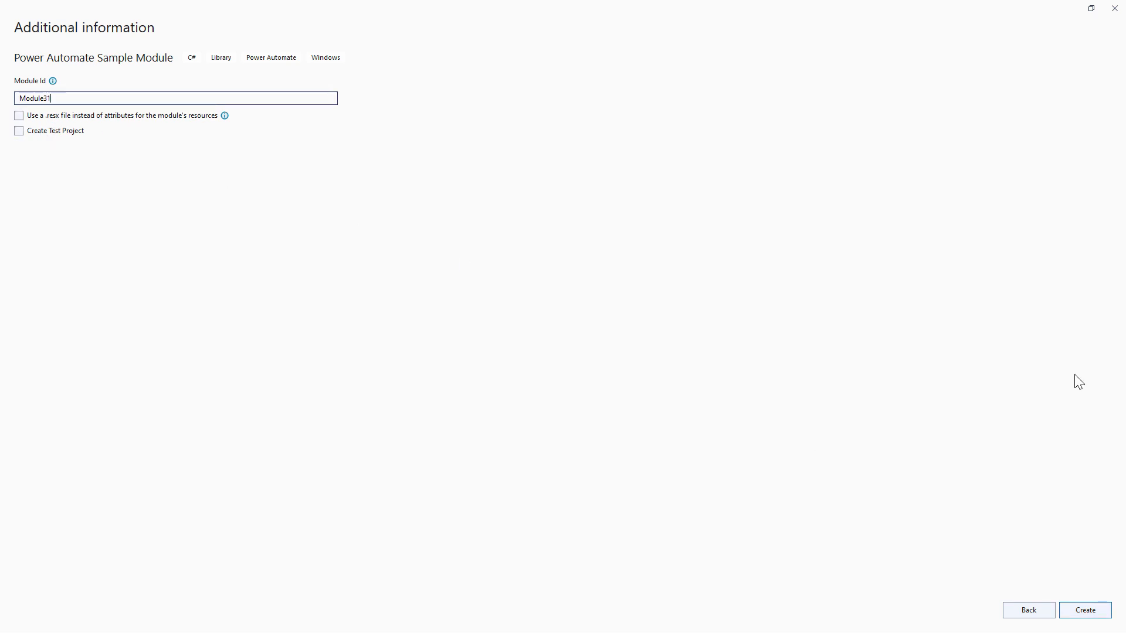
left_click(1085, 610)
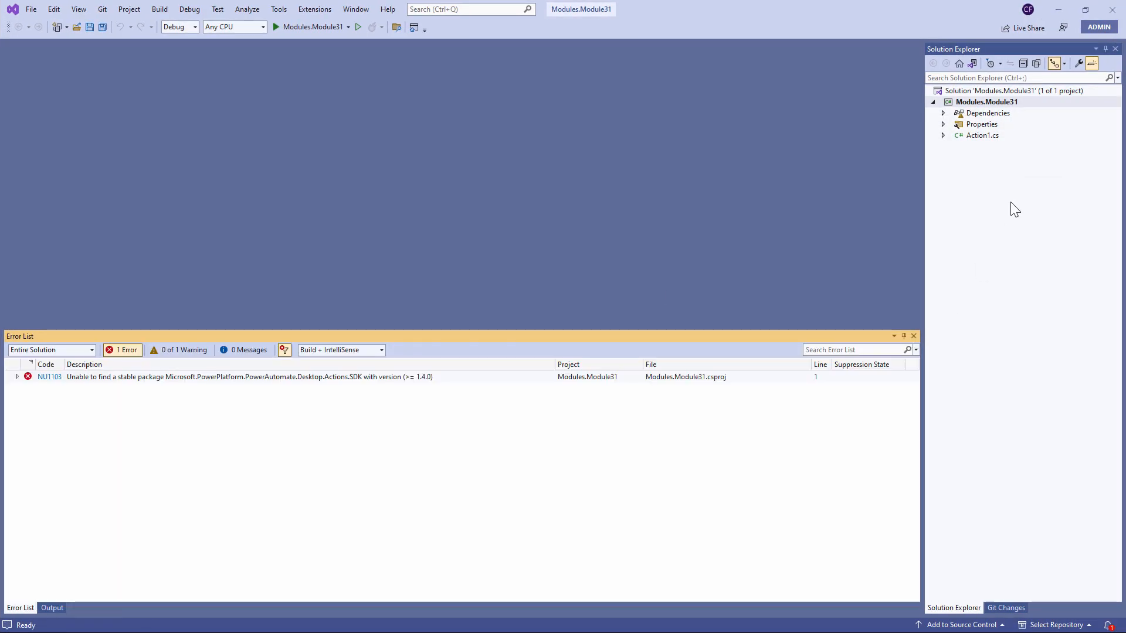
Step: Open Action1.cs and expand its Properties and Methods Overrides regions to review the code
double_click(982, 134)
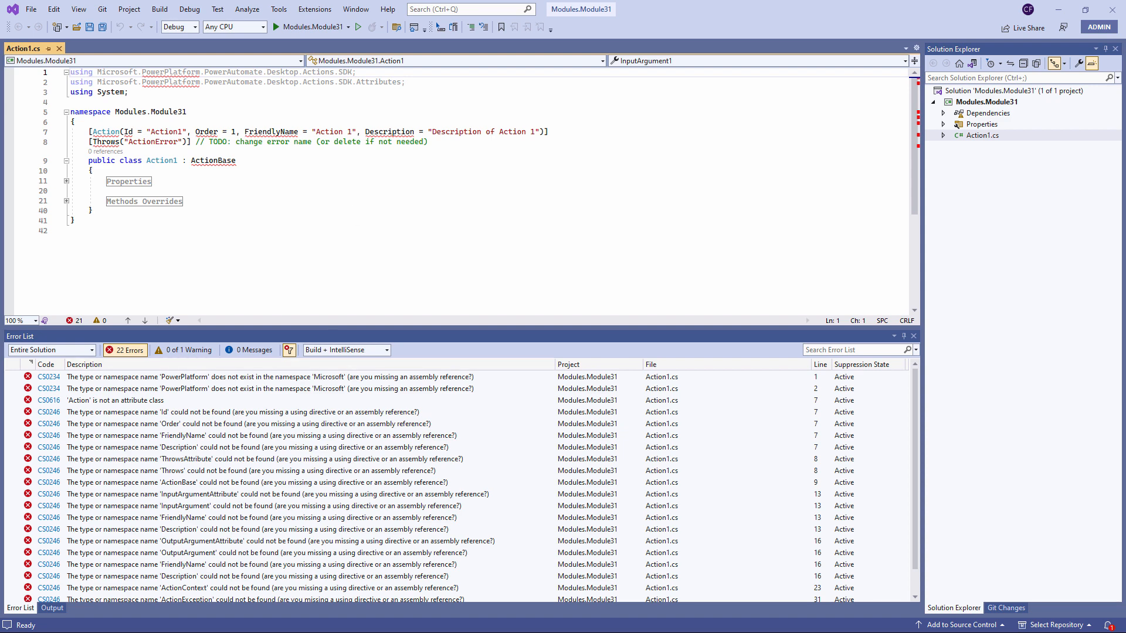
mouse_move(110, 198)
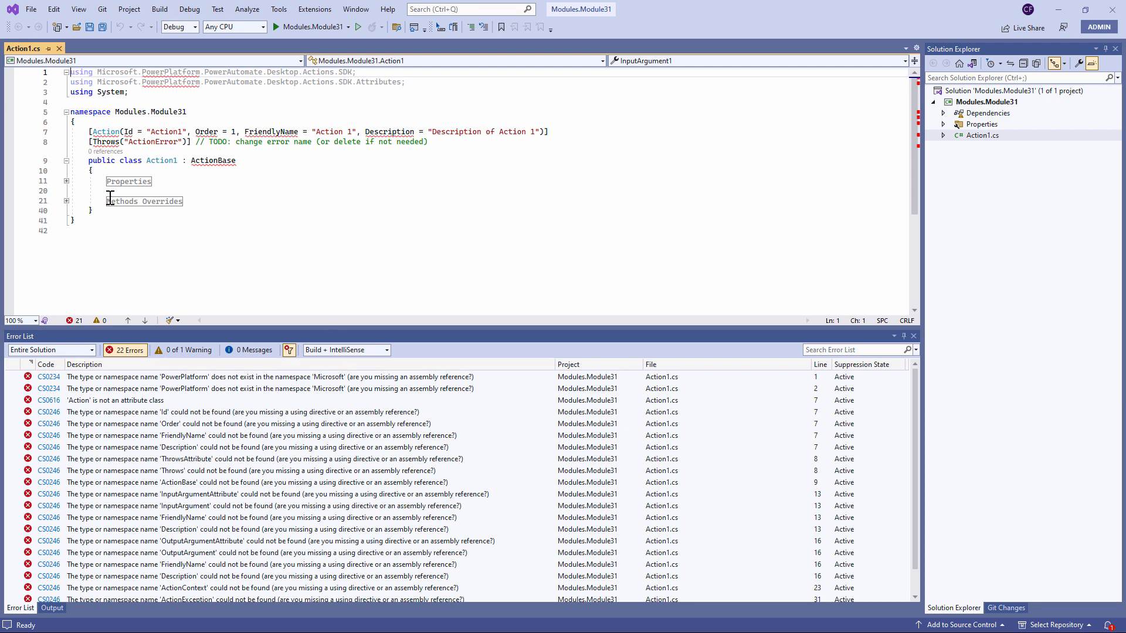
left_click(66, 180)
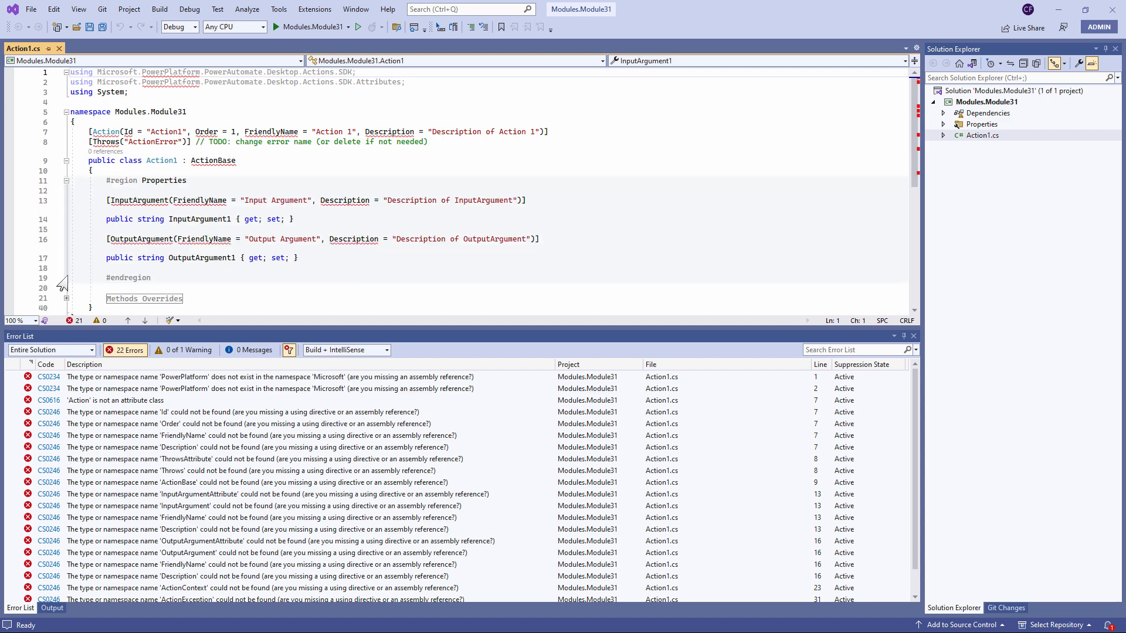
left_click(64, 283)
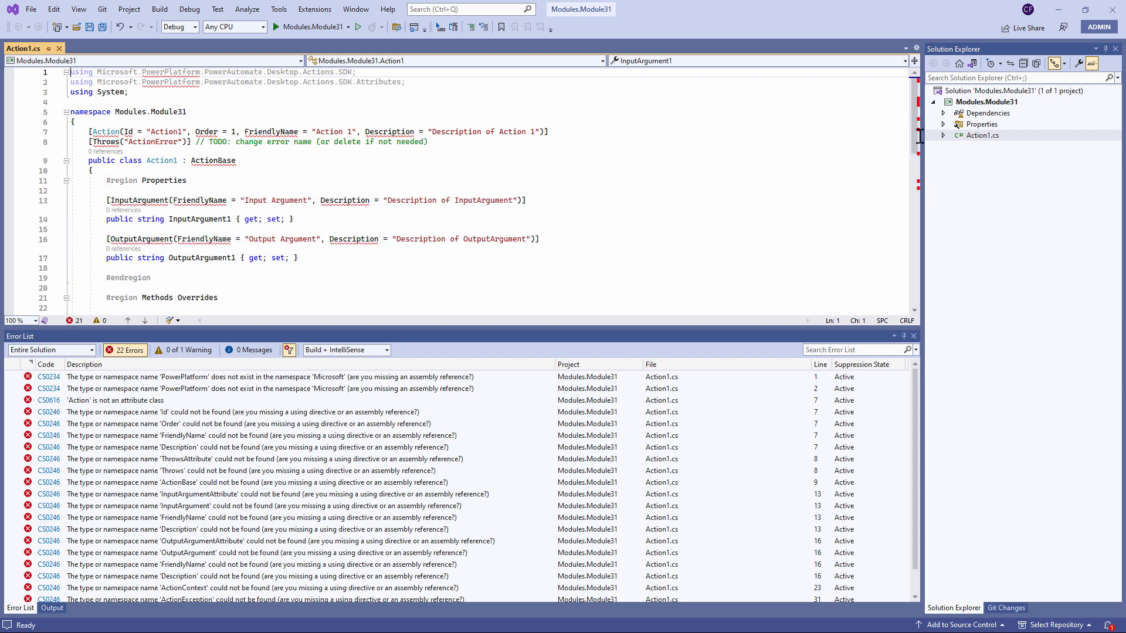
scroll("down", 3)
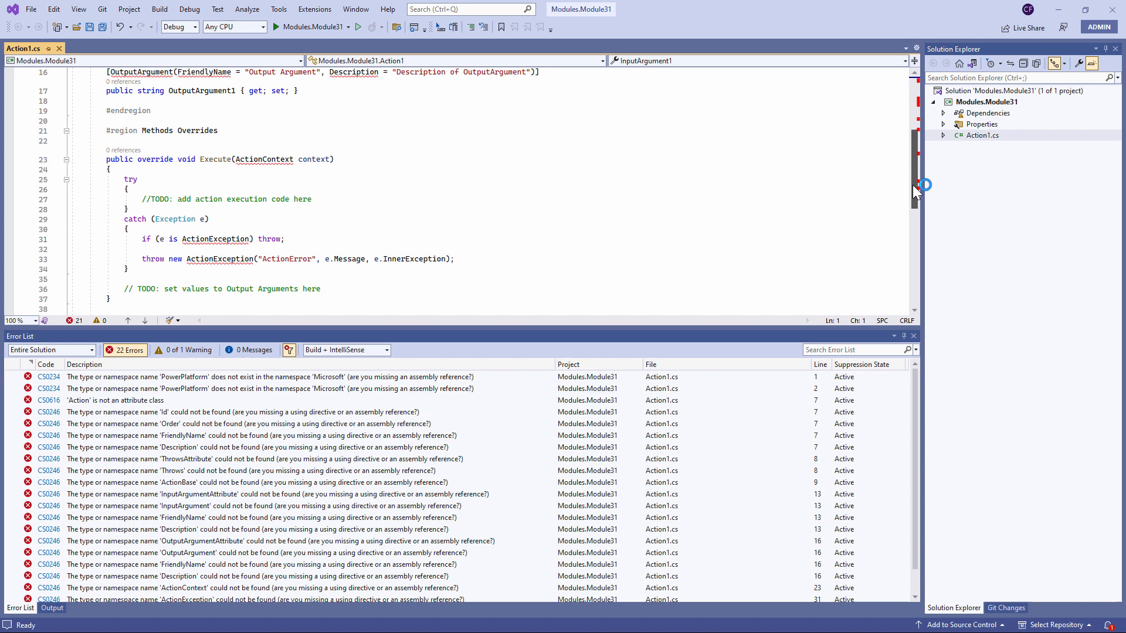
scroll("down", 3)
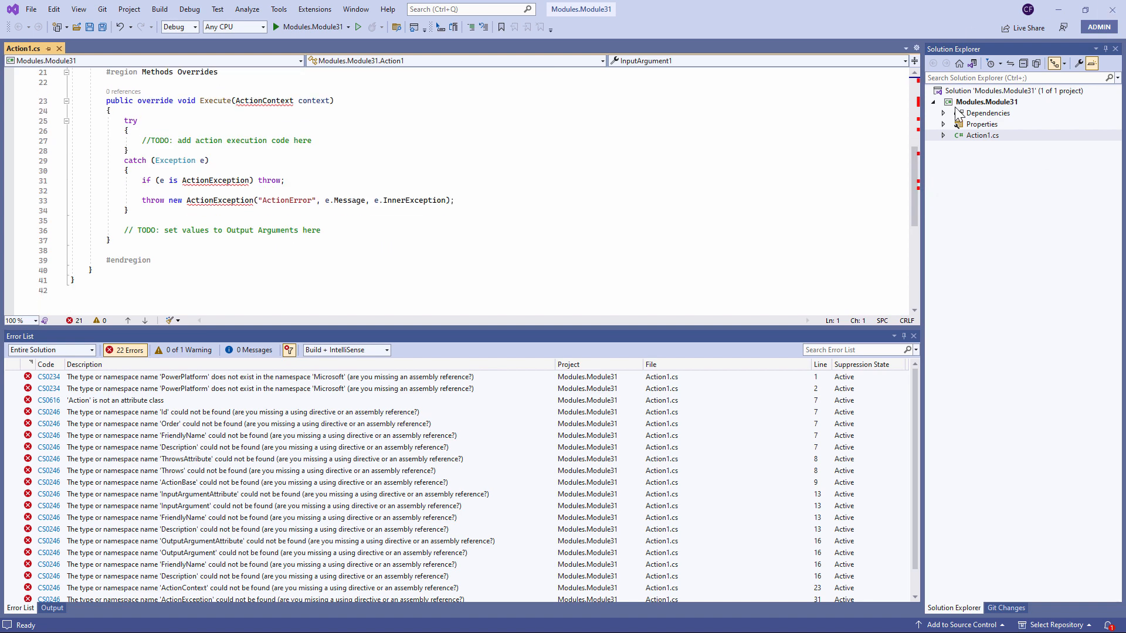
right_click(988, 101)
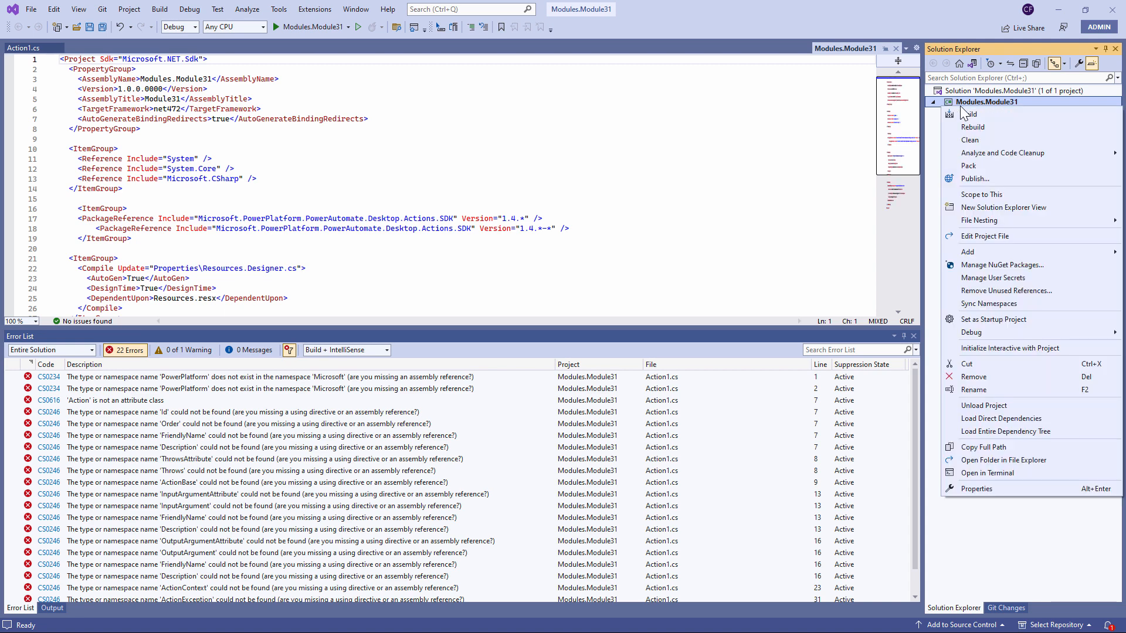
mouse_move(1007, 460)
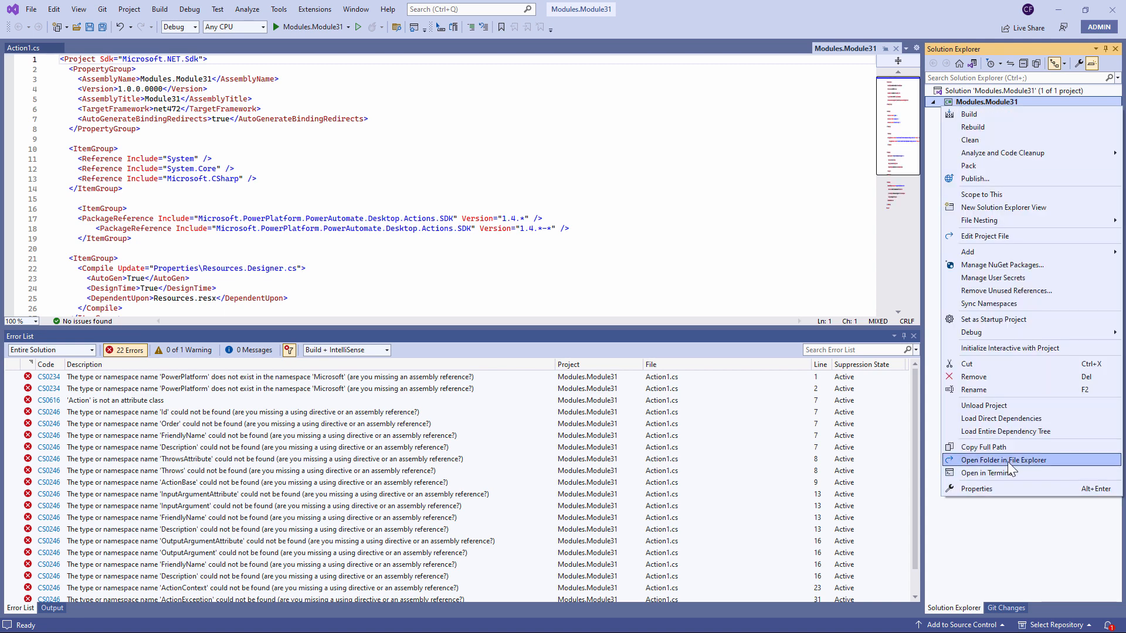
Step: Open the Modules.Module31 project folder in File Explorer from the context menu
left_click(1001, 459)
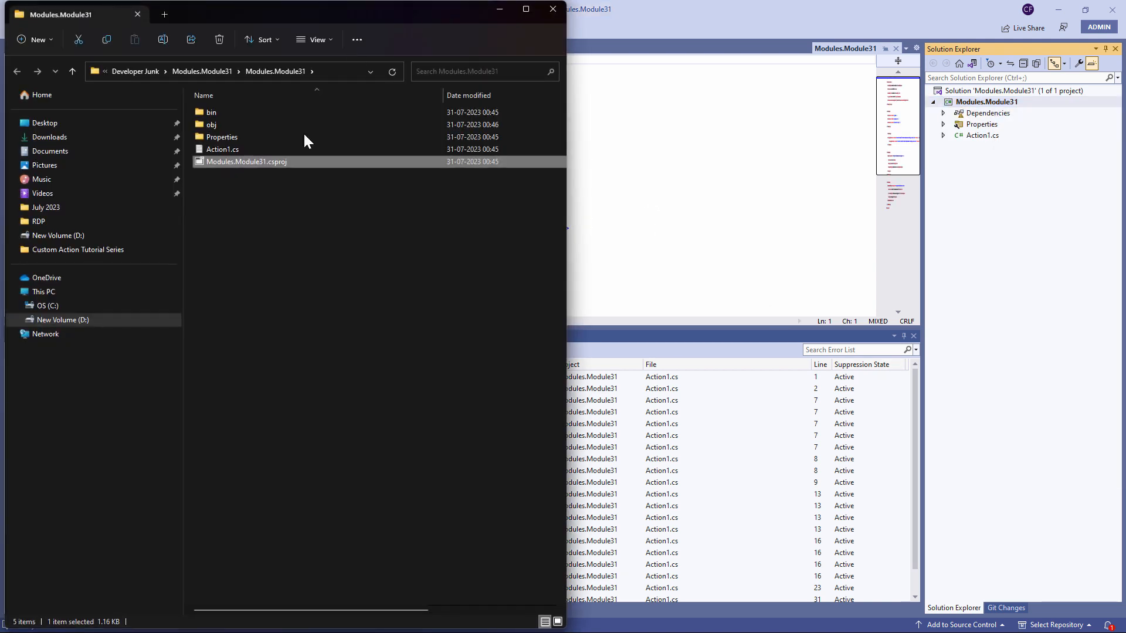
mouse_move(332, 199)
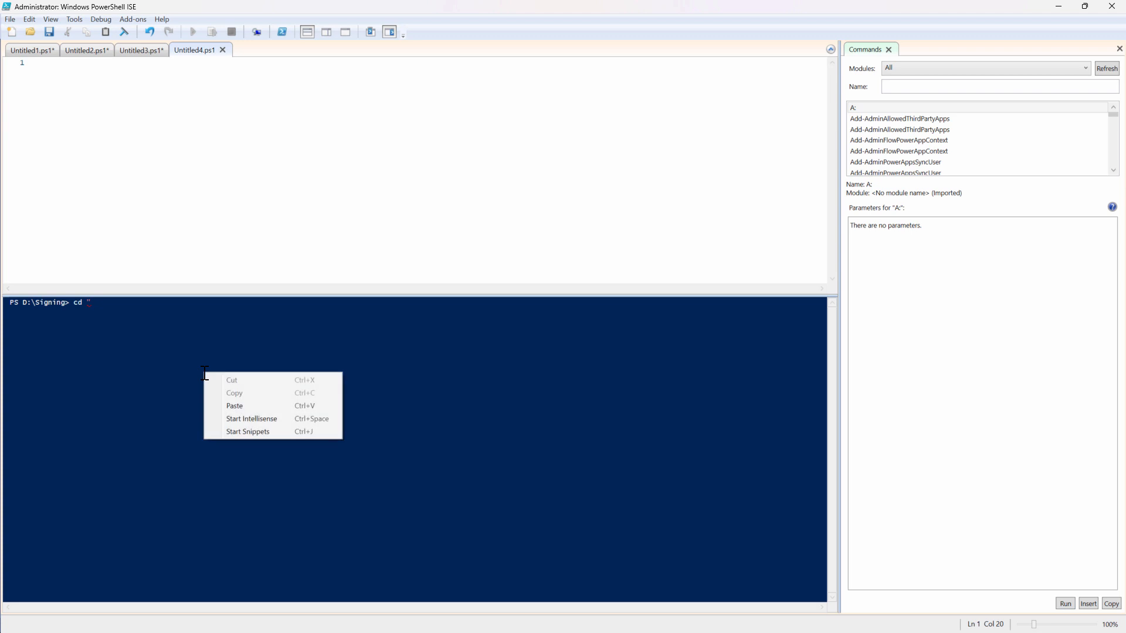
Step: In the project folder, run dotnet add package for Actions.SDK version 1.4.233.23144-rc
left_click(234, 406)
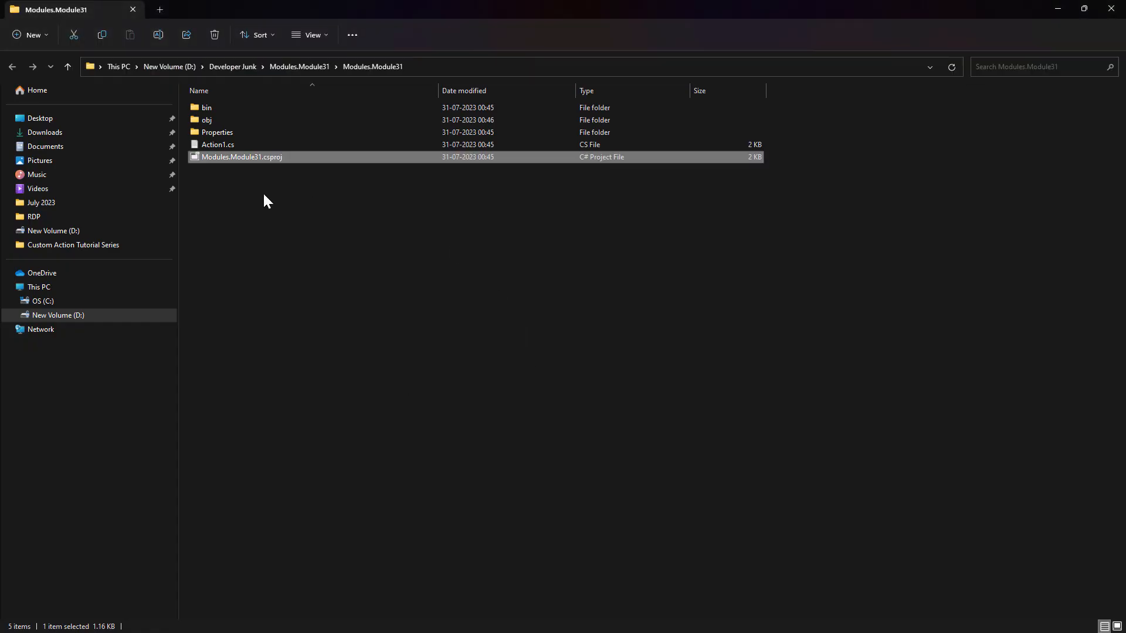
mouse_move(270, 173)
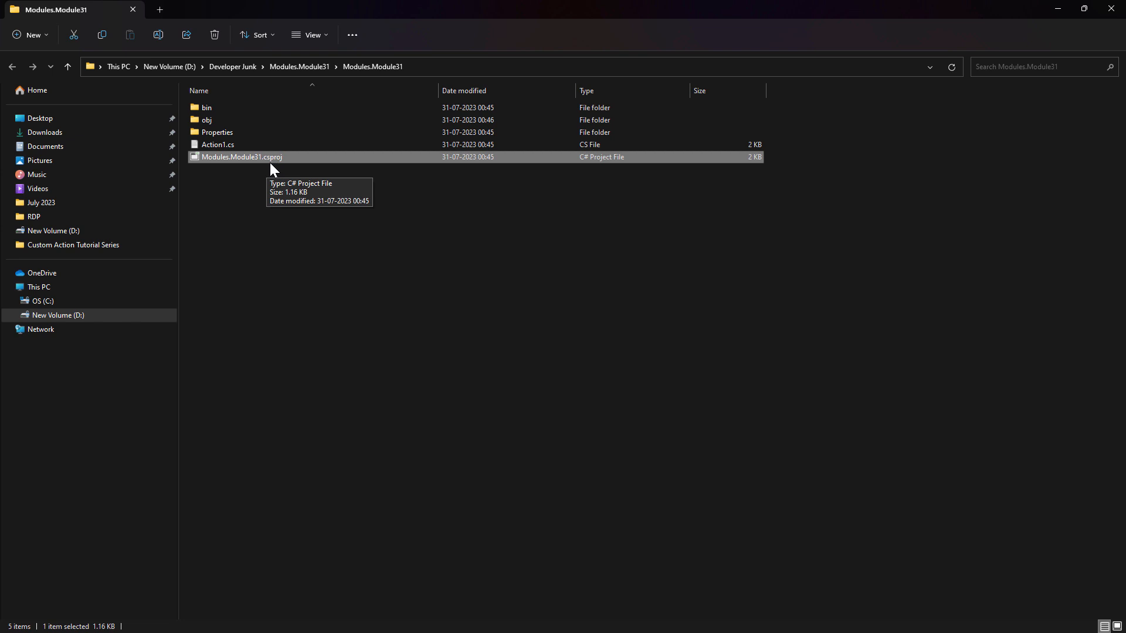
mouse_move(215, 158)
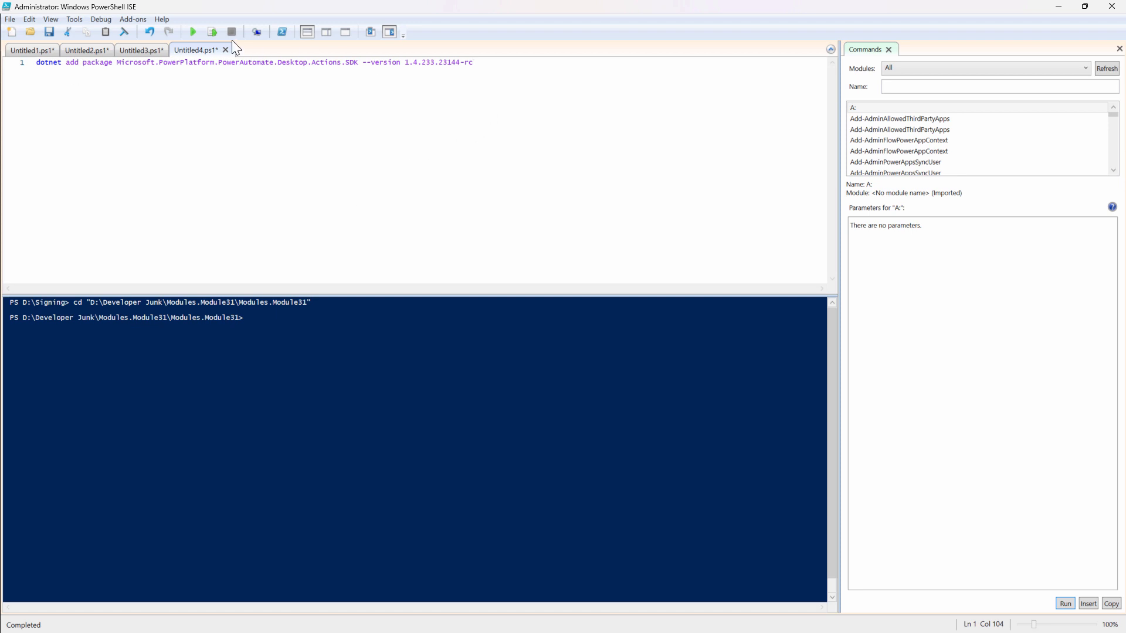
left_click(191, 32)
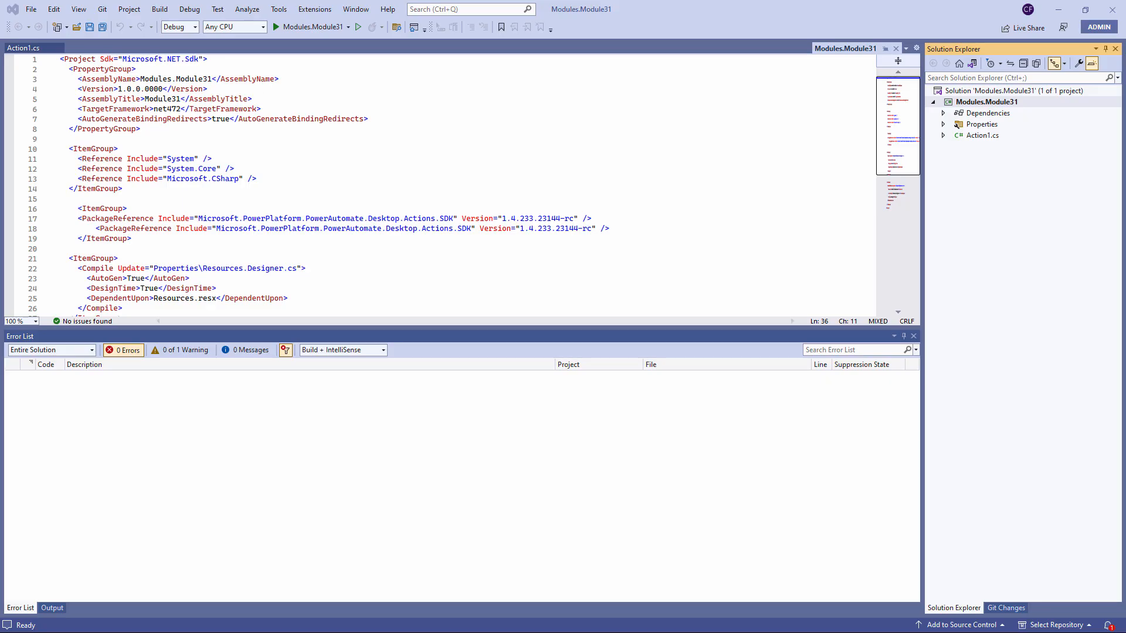
left_click(1005, 91)
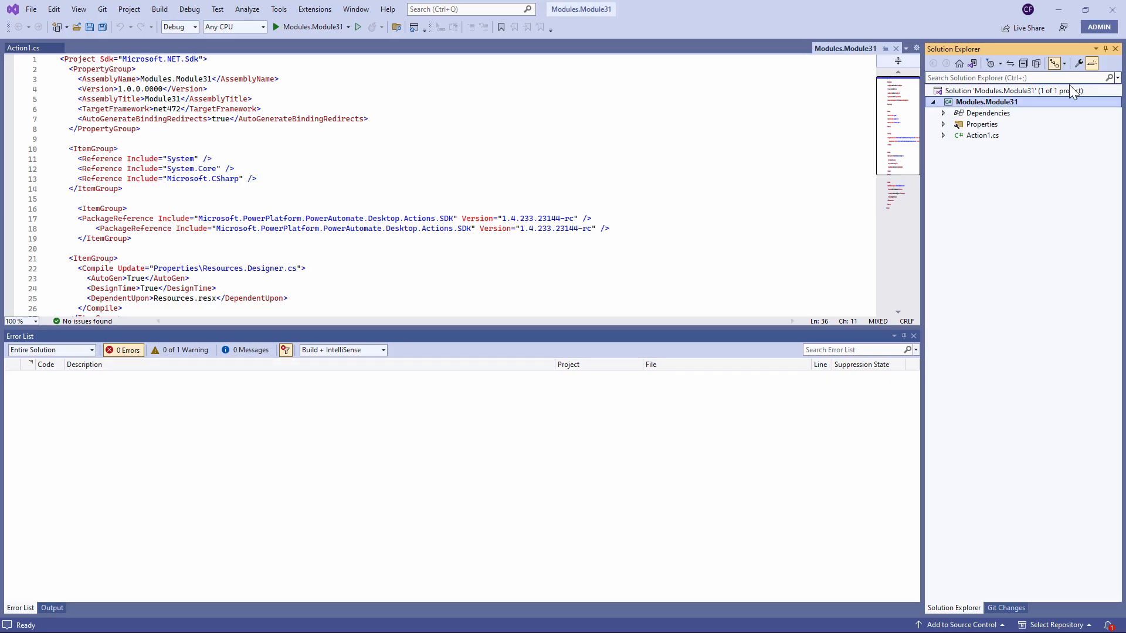